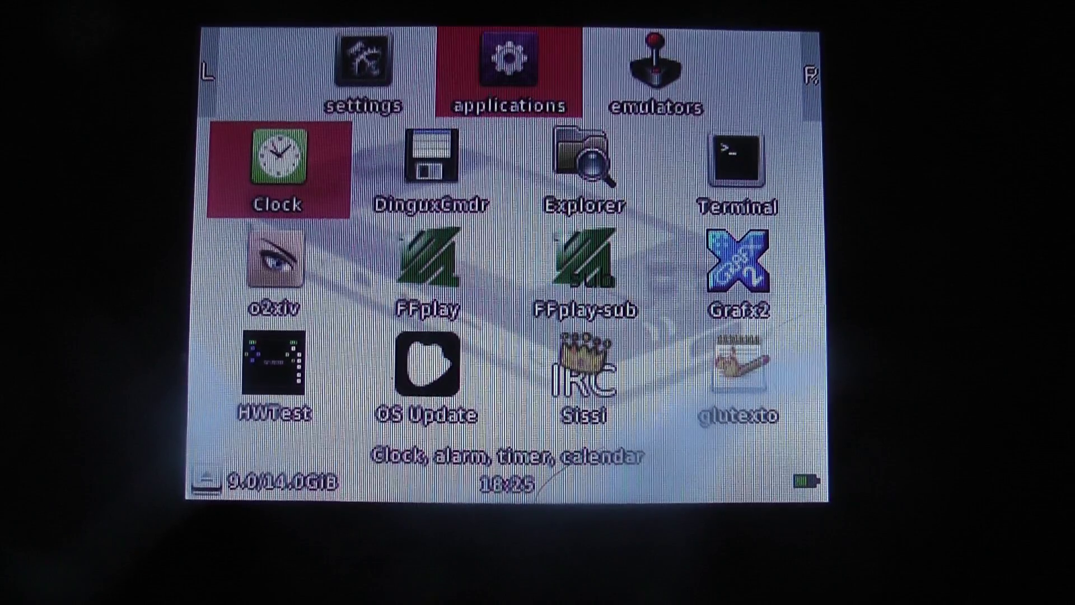
# Switch GMenu2X from the applications section to the emulators section listing ReGBA, RetroArch, Stella and openMSX
pyautogui.press('Right')
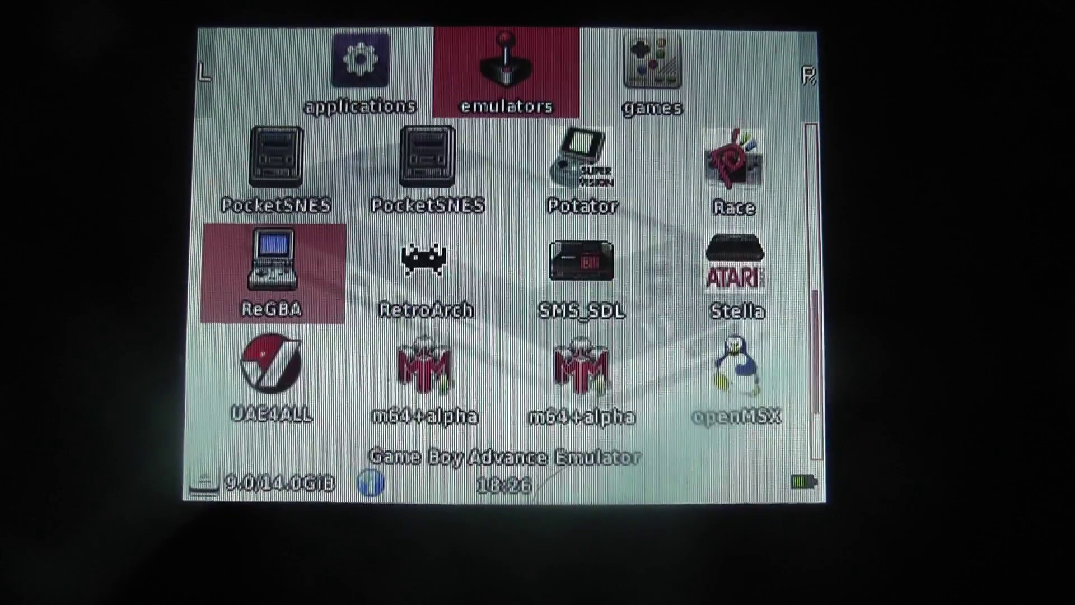
# Launch RetroArch 1.3.4 from the emulators section, landing on its empty History tab
pyautogui.press('Right')
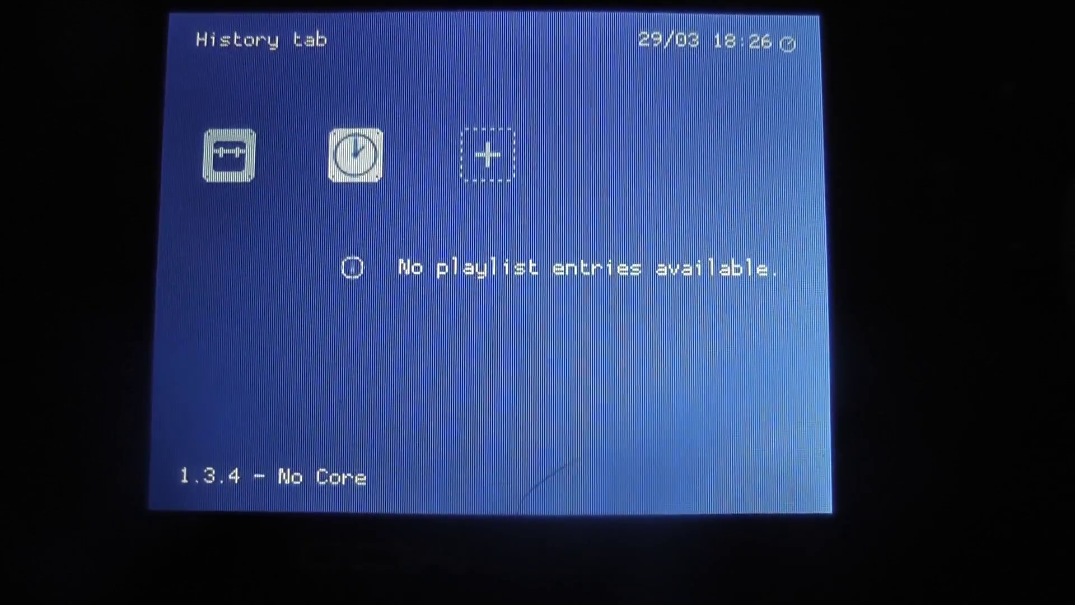
# Go to RetroArch's Main Menu and quit back to the GMenu2X emulators section
pyautogui.press('Left')
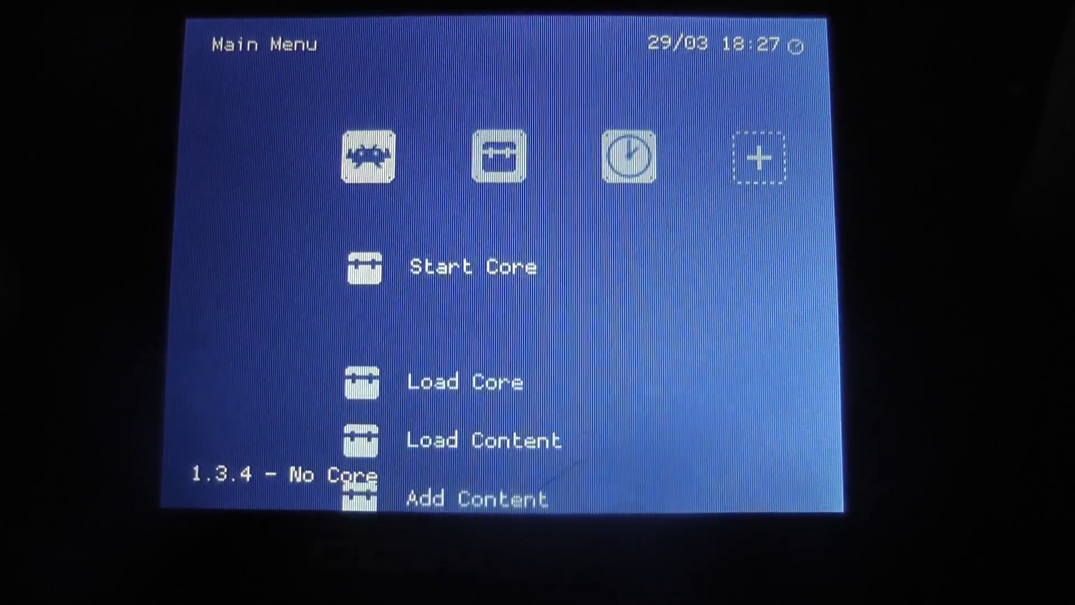
pyautogui.press('Down')
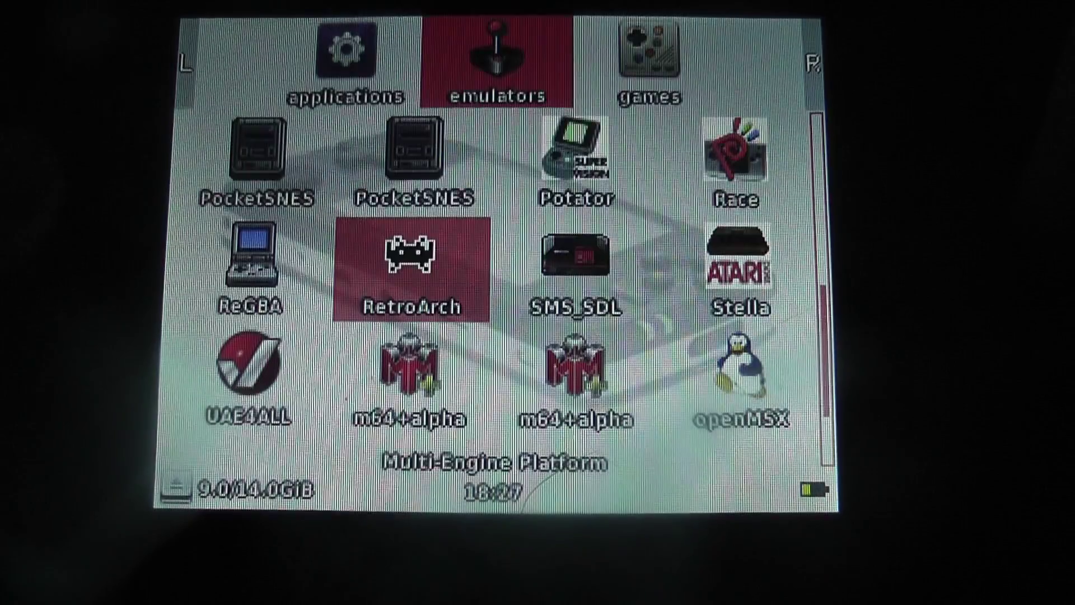
# Relaunch RetroArch and browse the Load Core list past FB Alpha and MAME 2000 down to Doom (PrBoom)
pyautogui.click(412, 270)
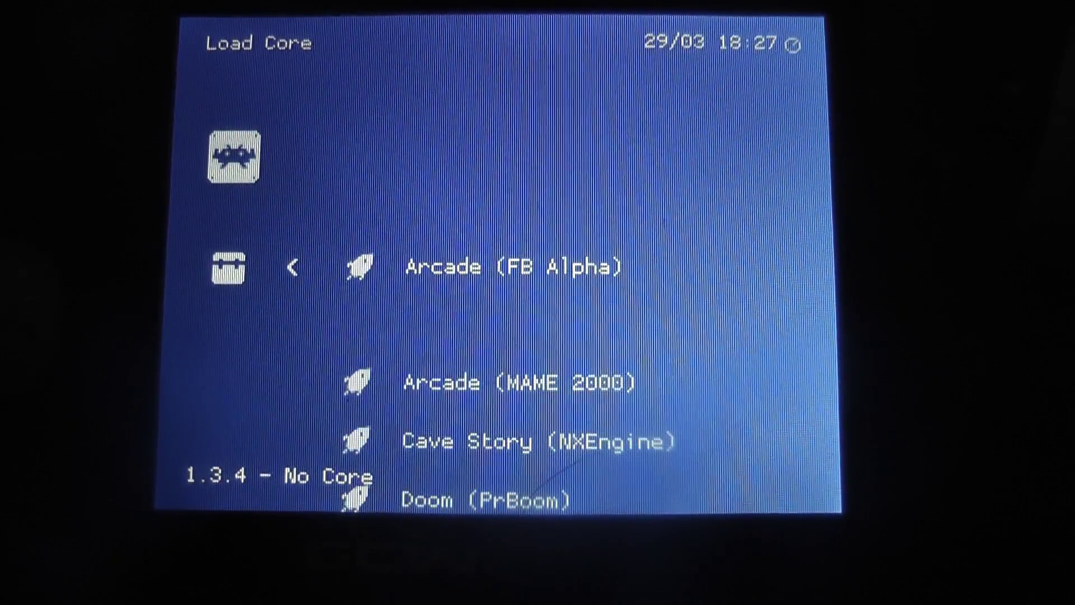
pyautogui.scroll(-3)
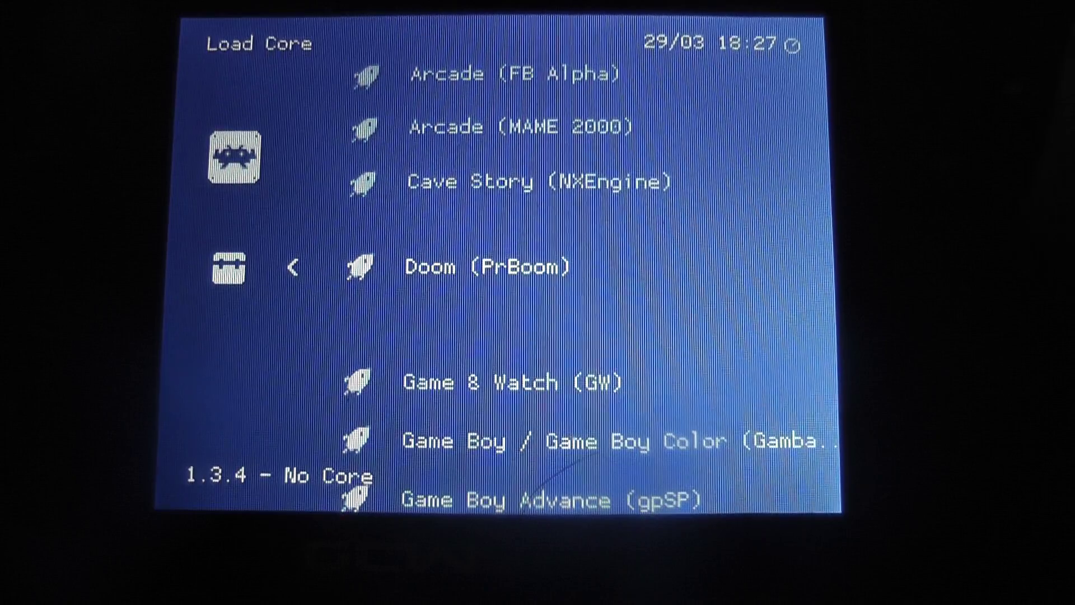